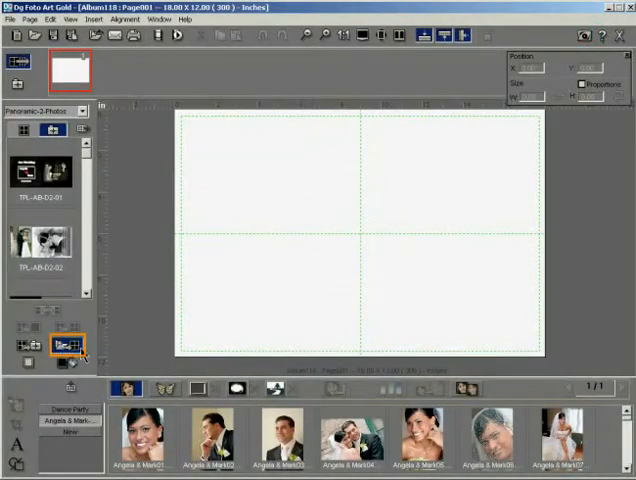
- Bring up the Import Pages window listing album projects to pull pages from
click(64, 344)
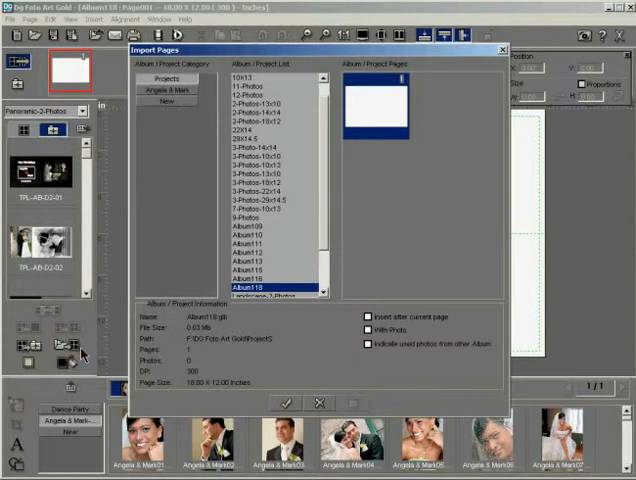
mouse_move(164, 88)
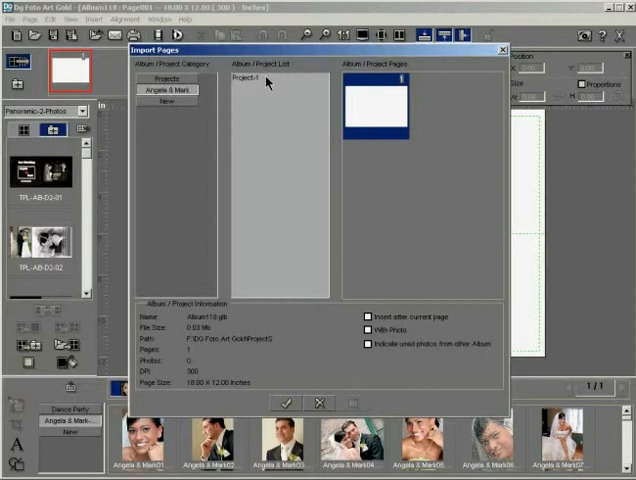
- Display the other project's wedding template page thumbnails in the pages pane
click(250, 78)
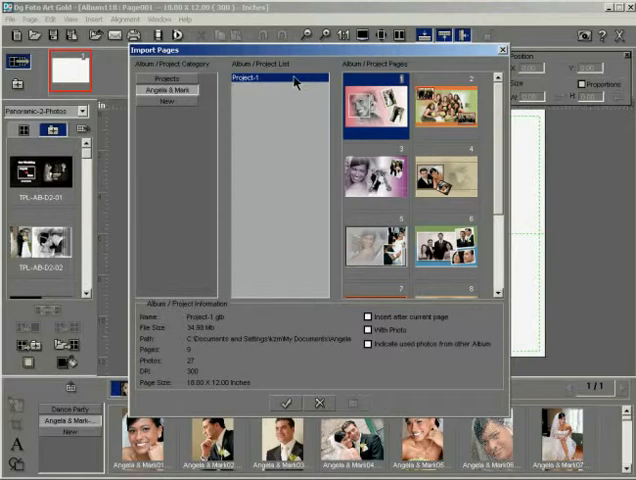
mouse_move(330, 80)
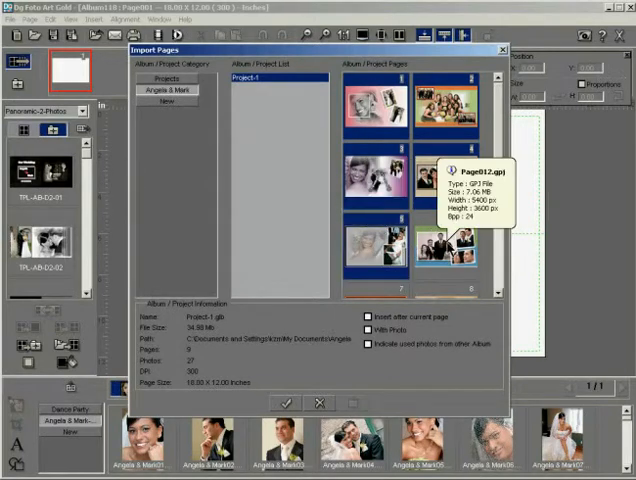
mouse_move(448, 314)
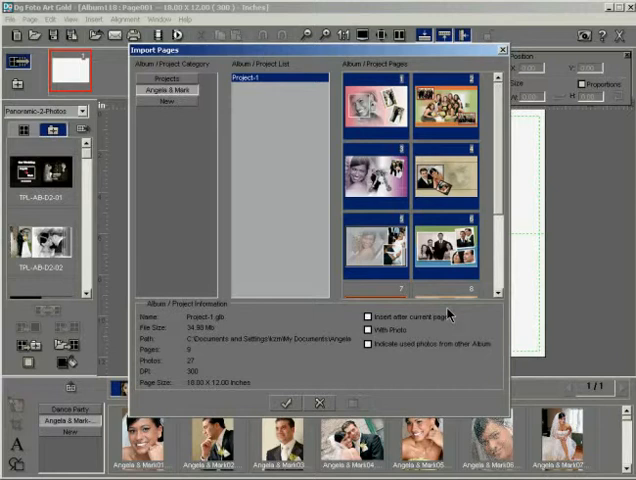
- Import the selected template pages after the current page, including their used photos
click(368, 316)
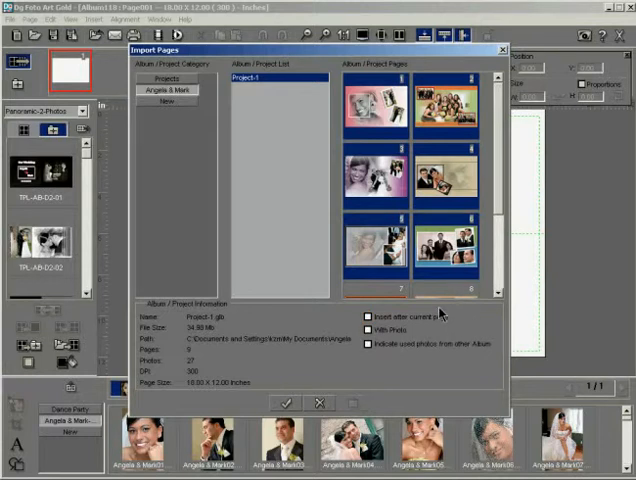
click(368, 332)
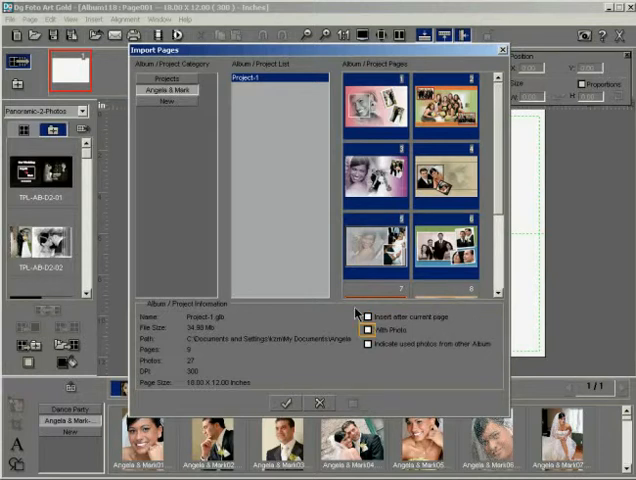
click(364, 332)
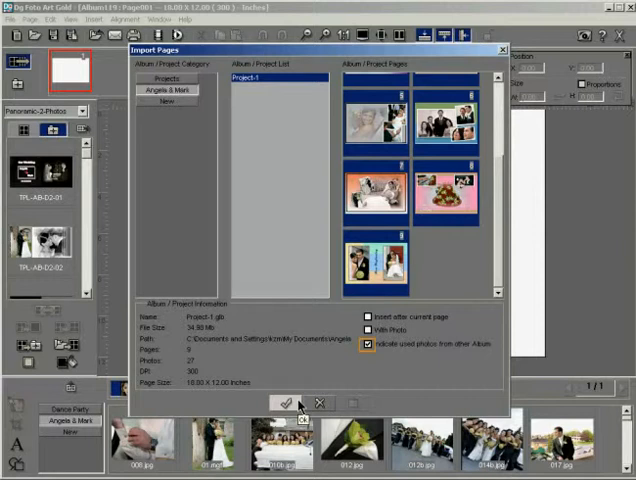
click(288, 404)
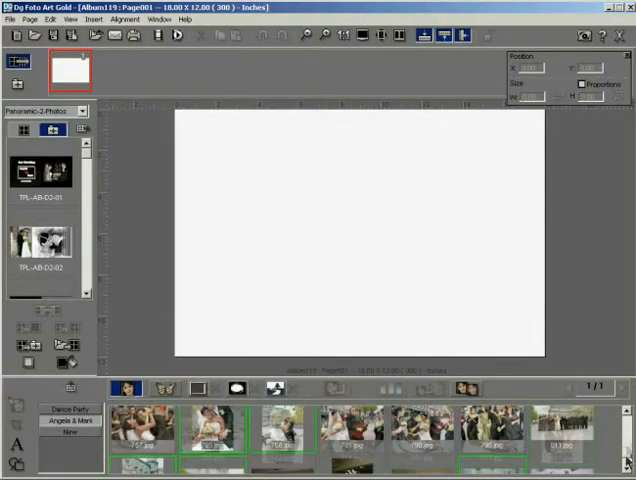
scroll(right, 3)
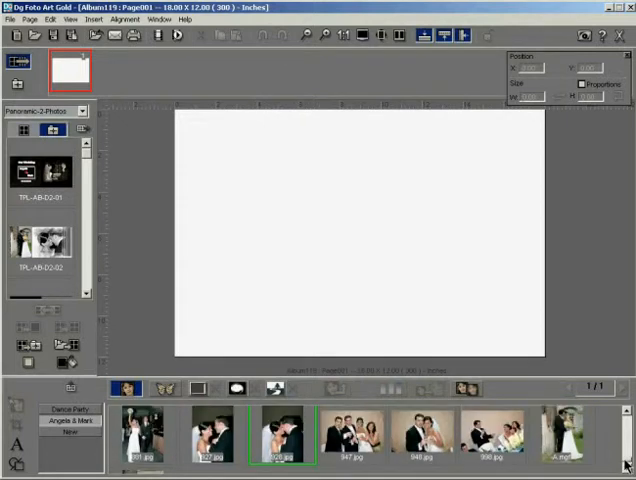
scroll(right, 3)
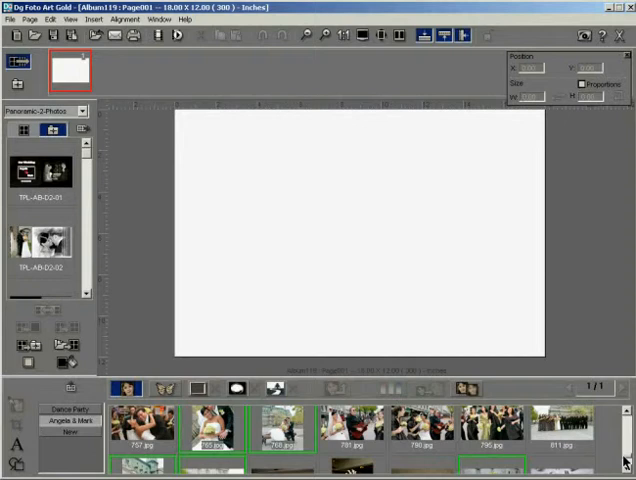